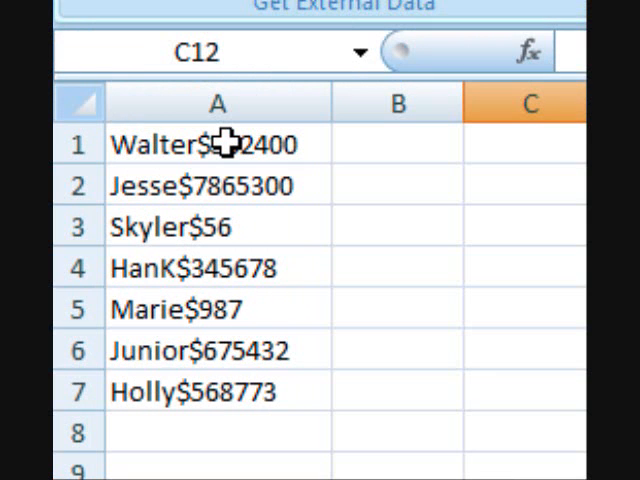
mouse_move(222, 145)
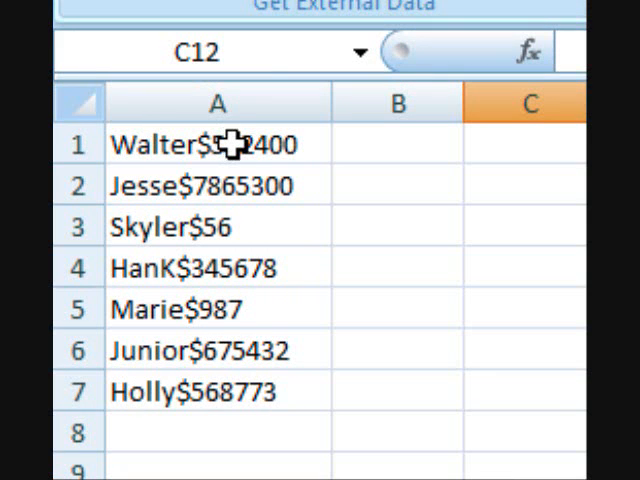
Step: Select column A of Name$amount entries and launch Text to Columns
left_click(219, 102)
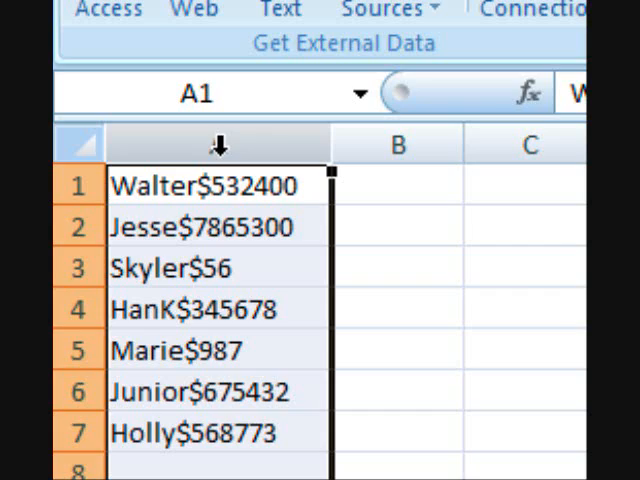
left_click(452, 80)
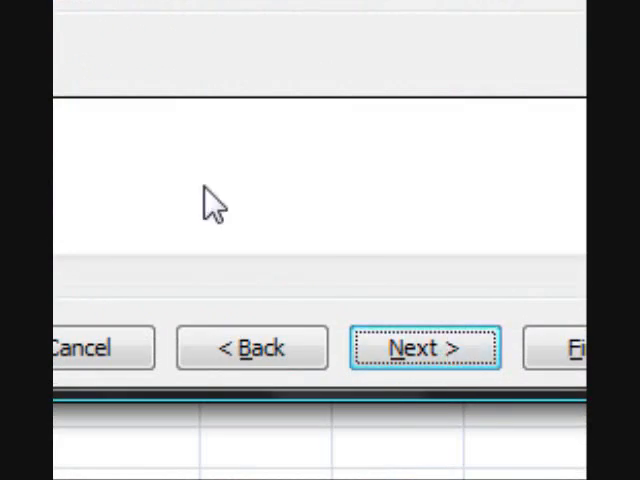
Step: Choose Other with a $ delimiter and finish the Text to Columns wizard
left_click(422, 347)
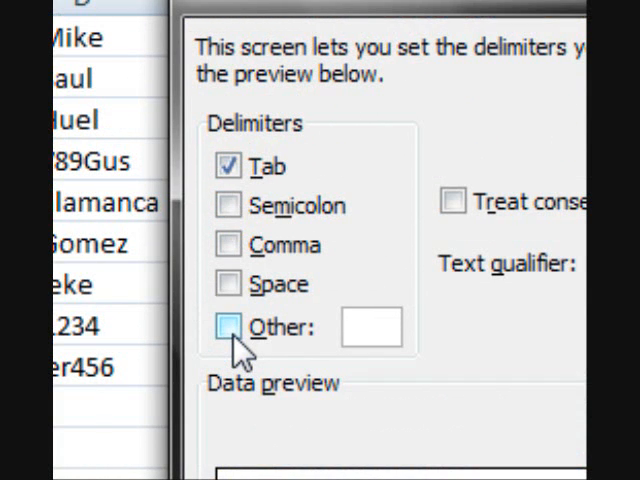
left_click(225, 326)
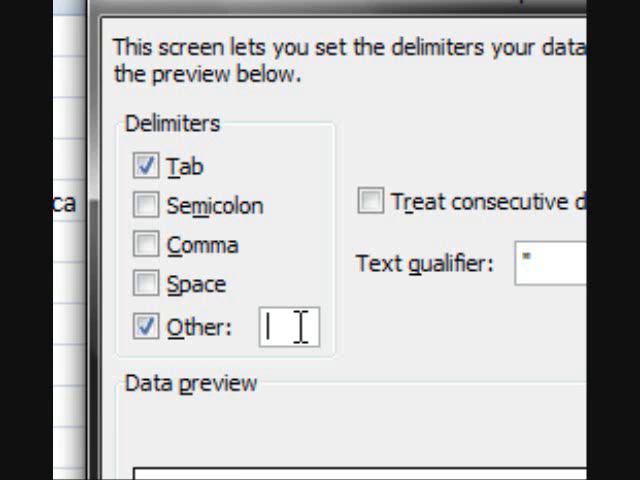
type("$")
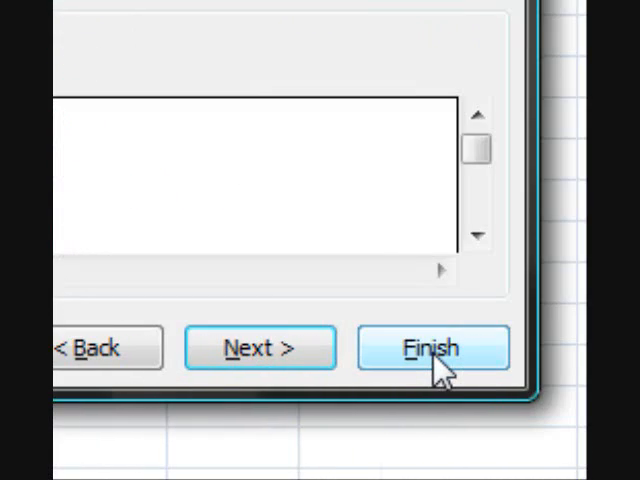
left_click(433, 348)
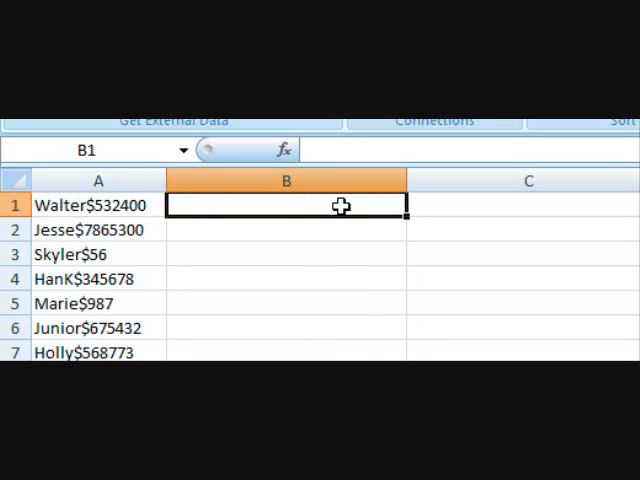
Step: Build =RIGHT(A1,(LEN(A1)-FIND("$",A1))) in column B to extract each amount
type("=")
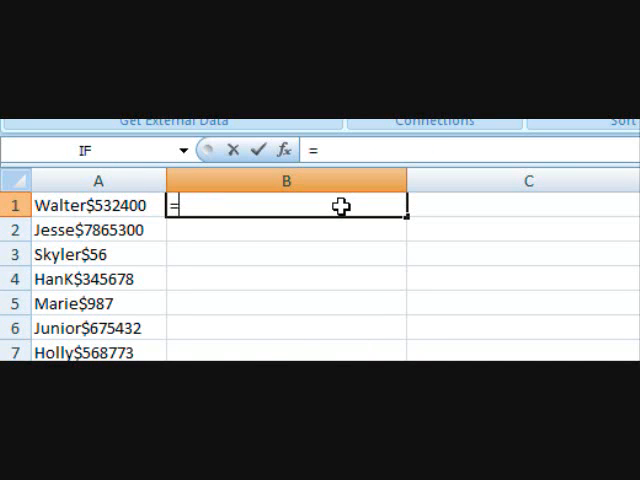
type("right")
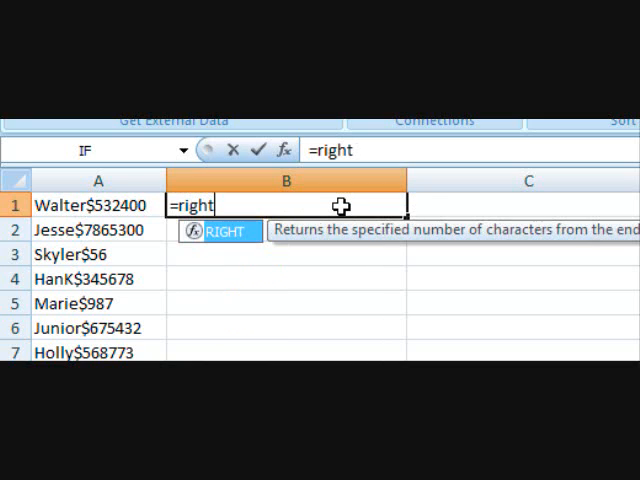
type("(A1,")
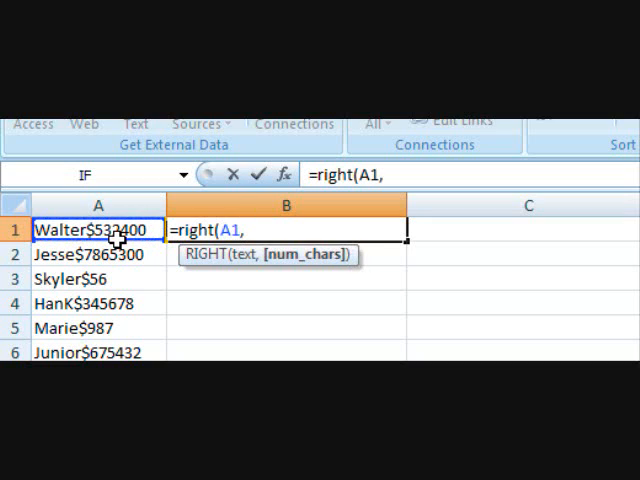
type("(")
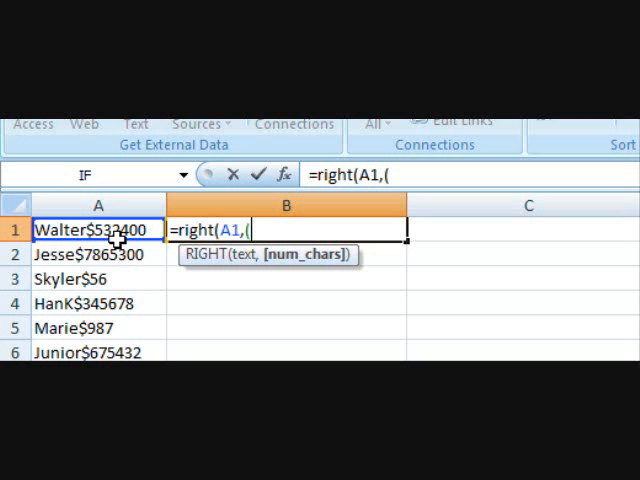
type("len")
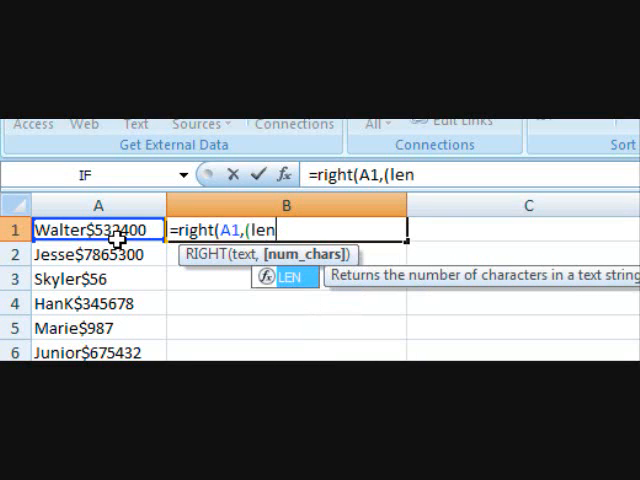
type("(A1")
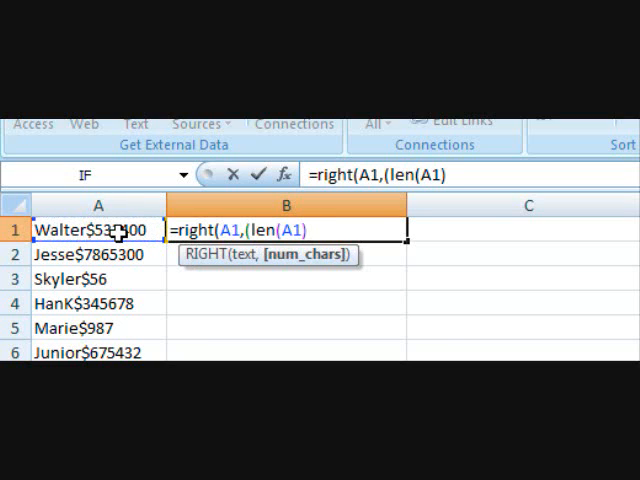
type("-")
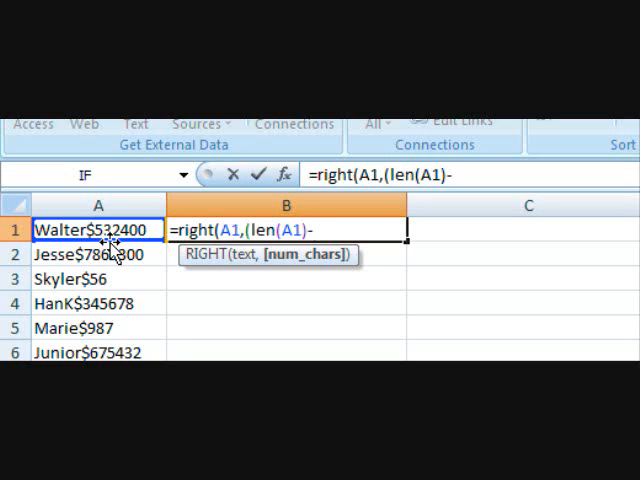
type("find")
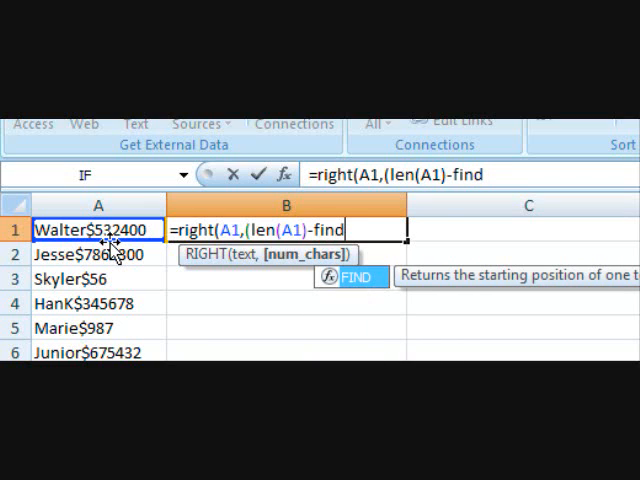
type("(\"")
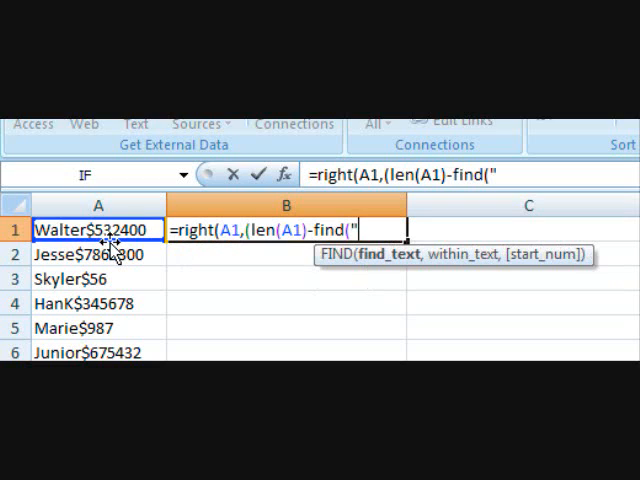
type("$")
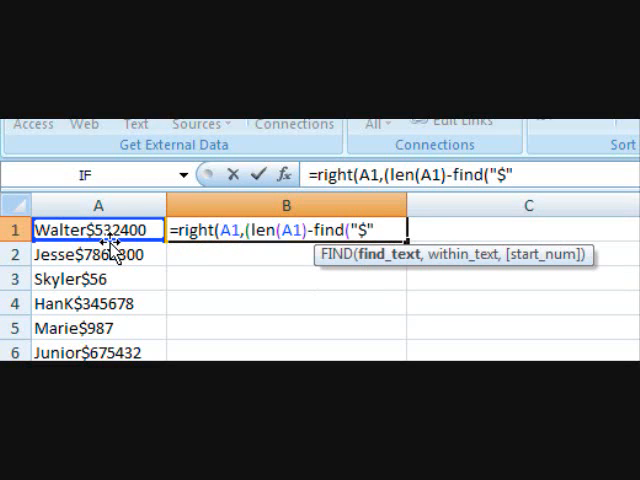
left_click(97, 230)
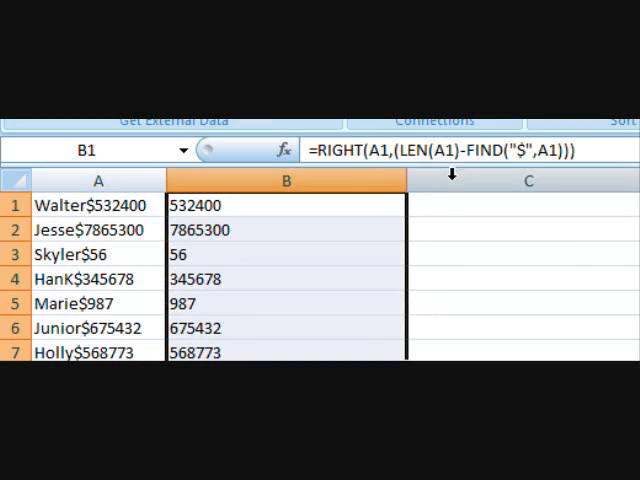
Step: Enter =LEFT(A1,FIND("$",A1)-1) in C1 to extract each name
left_click(450, 204)
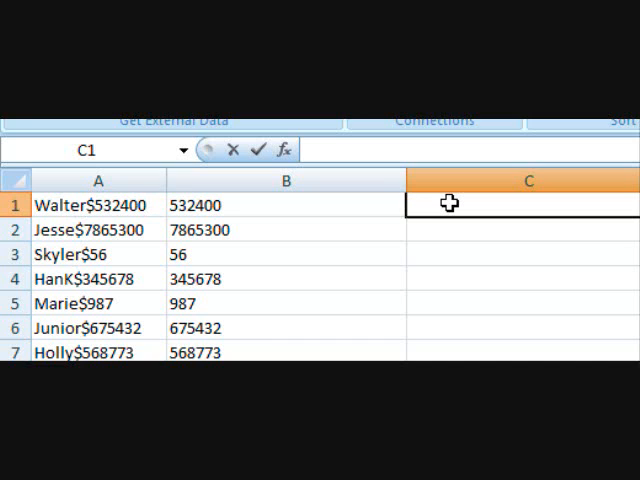
type("=left")
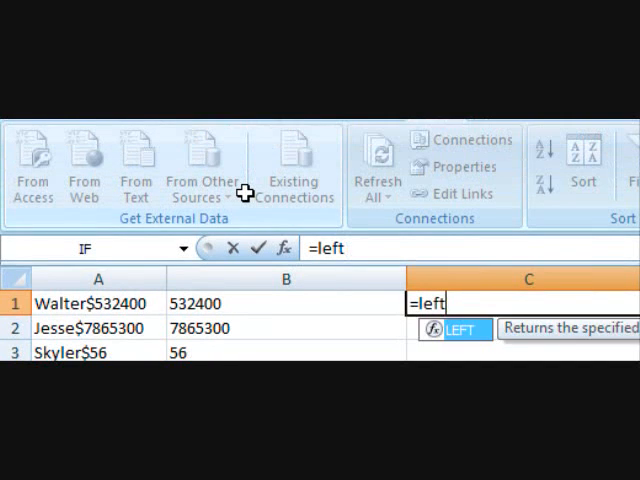
type("(")
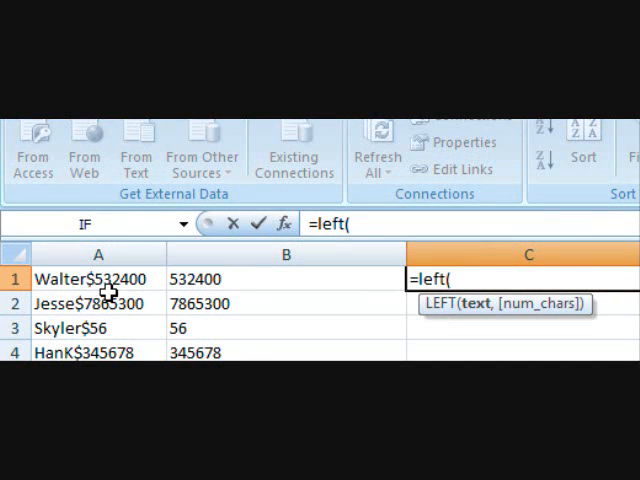
type("A1")
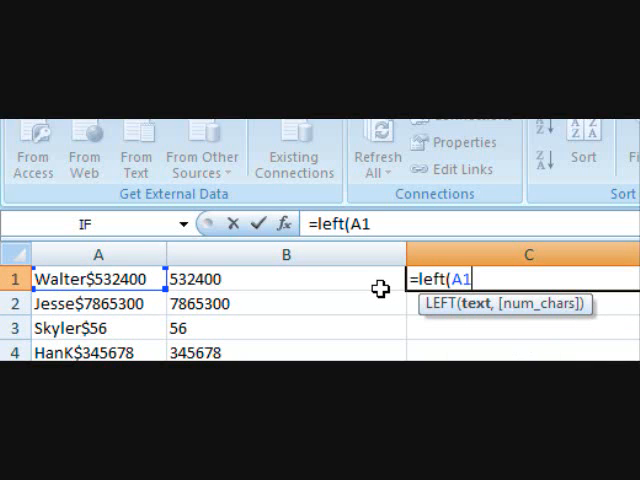
type(",(")
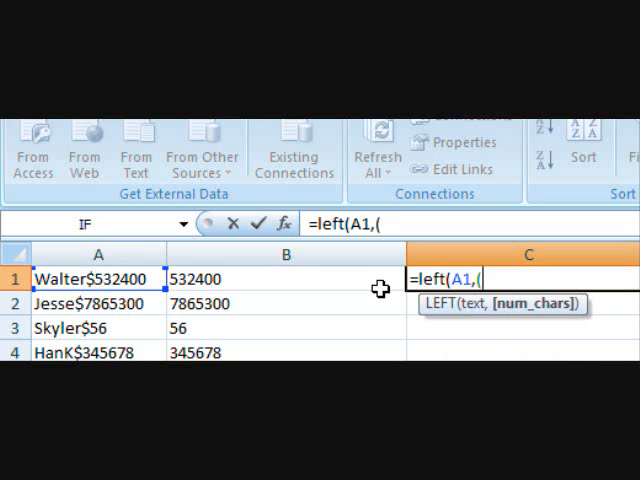
type("Fin")
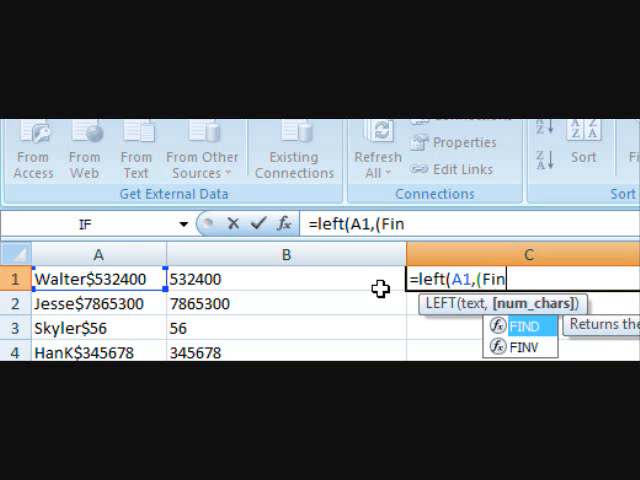
type("d")
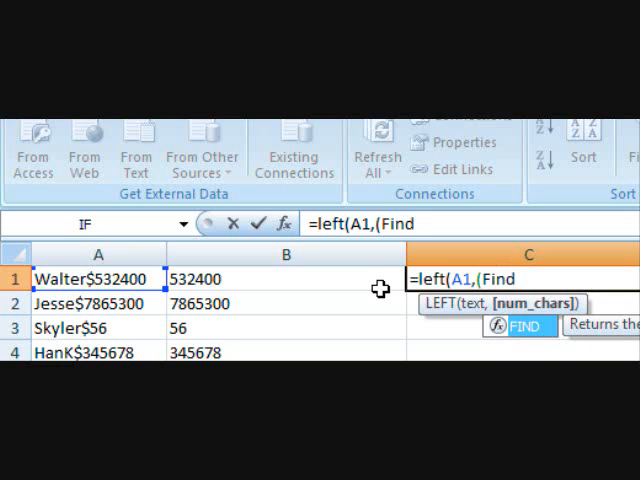
type("(")
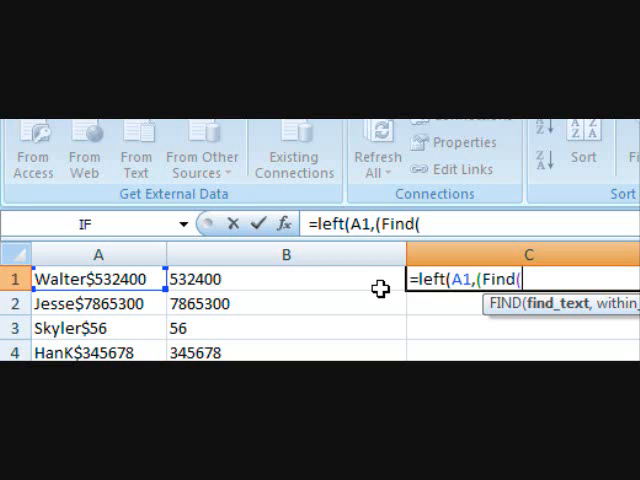
type("\"$\"")
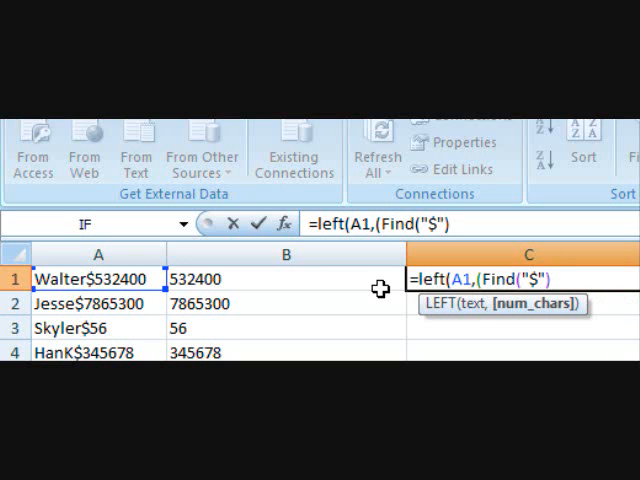
type("-1")
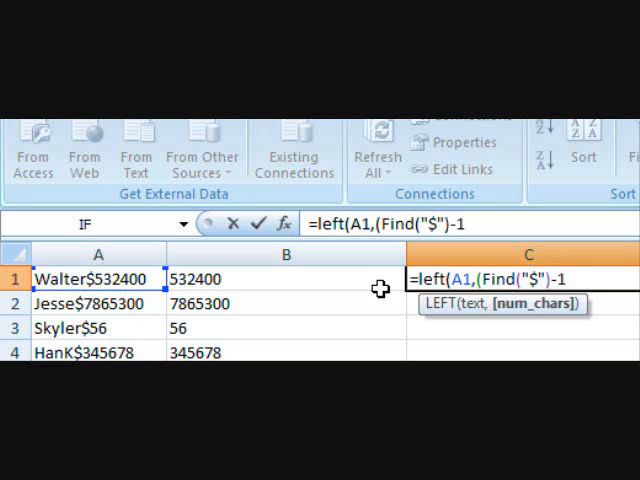
type(")")
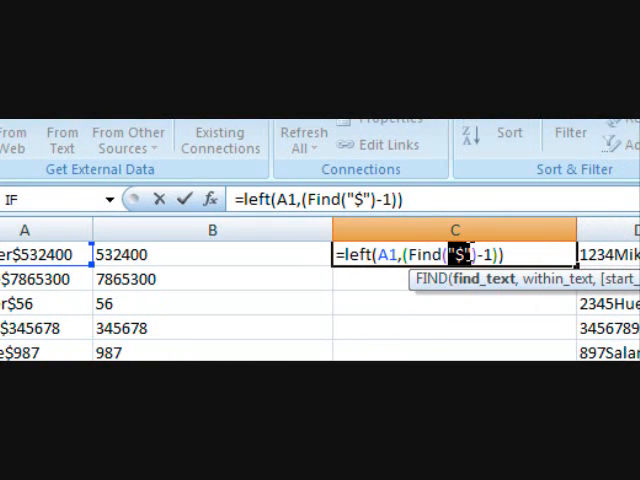
type(",")
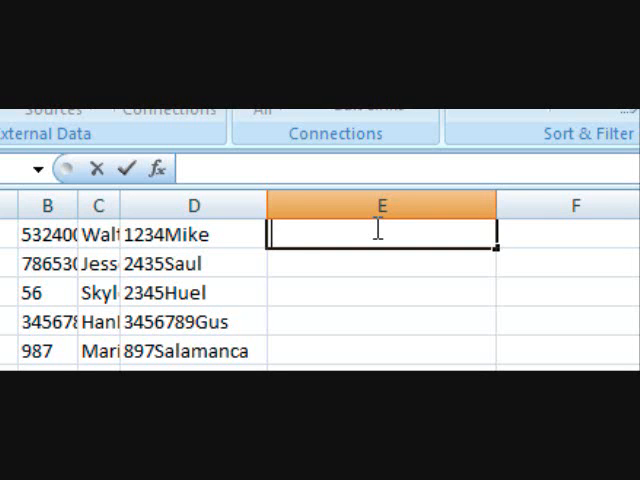
Step: Enter =FindNum(D1) in E1 to pull leading numbers like 1234 from 1234Mike
type("=")
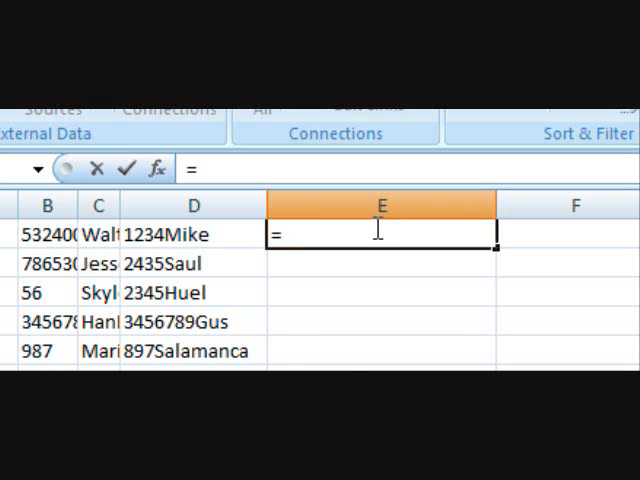
type("FindNu")
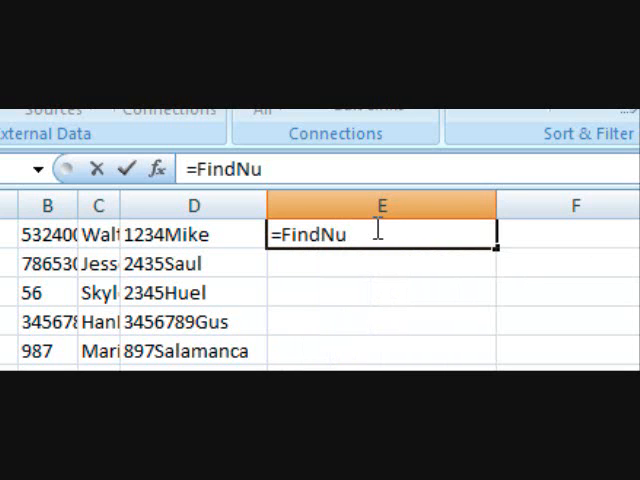
type("m")
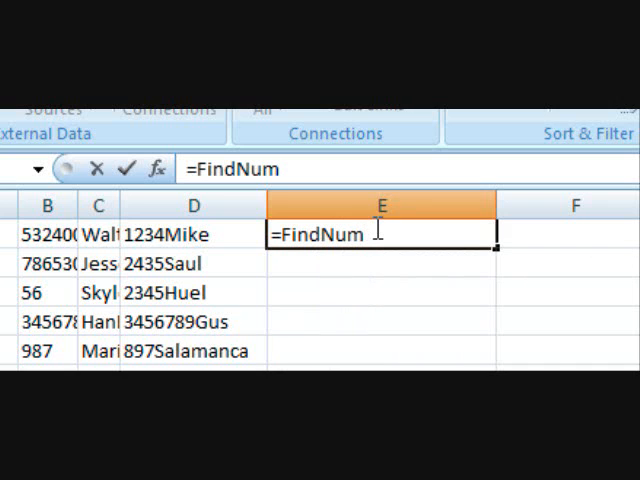
type("(")
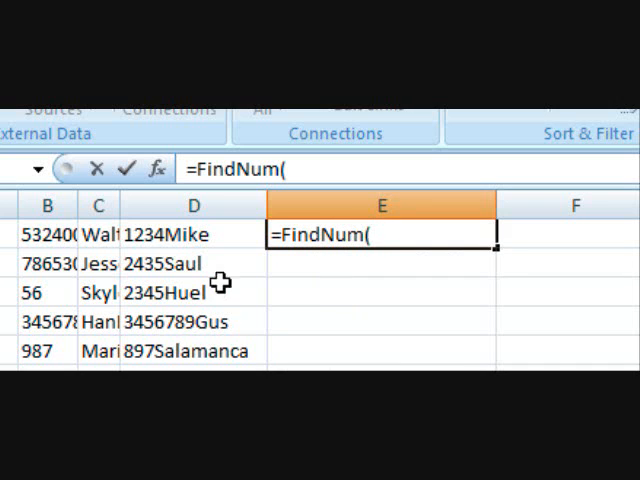
left_click(193, 234)
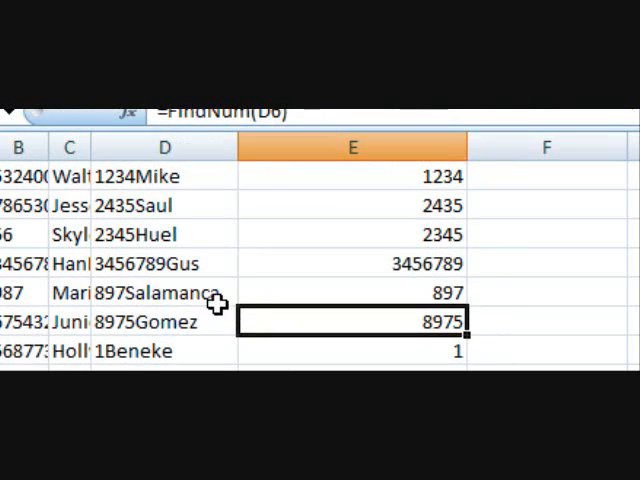
scroll("down", 3)
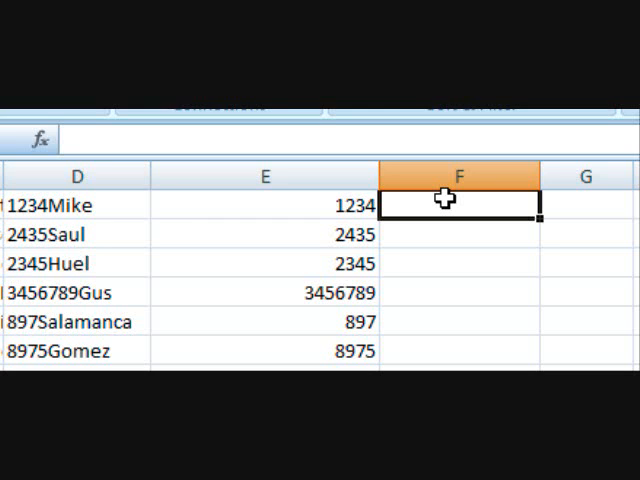
Step: Enter a findChar formula on D1 in F1 to extract trailing names
type("=find")
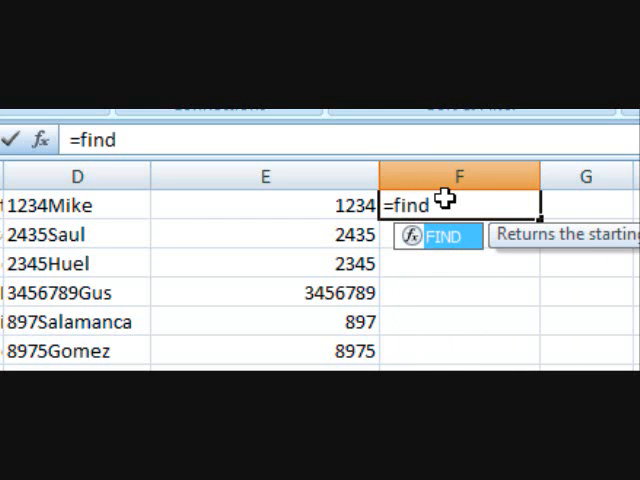
type("Char")
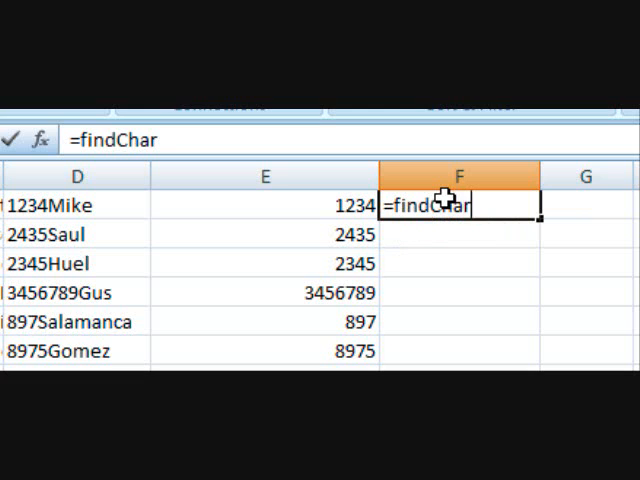
type("(")
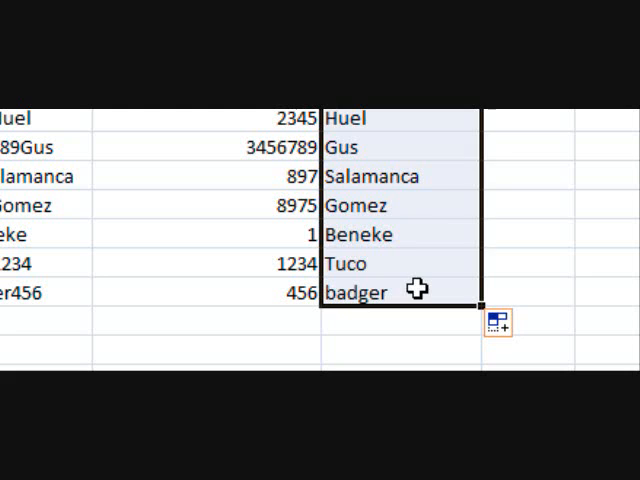
left_click(360, 293)
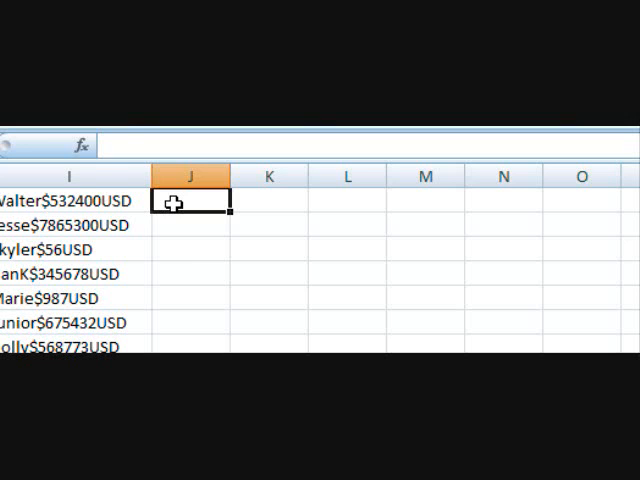
Step: Enter =FindNum(I1,"USD",0) in J1 to extract amounts like 532400 from Walter$532400USD
left_click(94, 201)
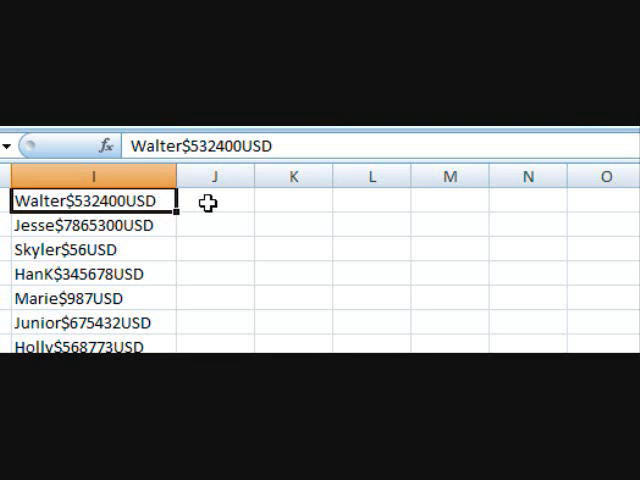
type("=")
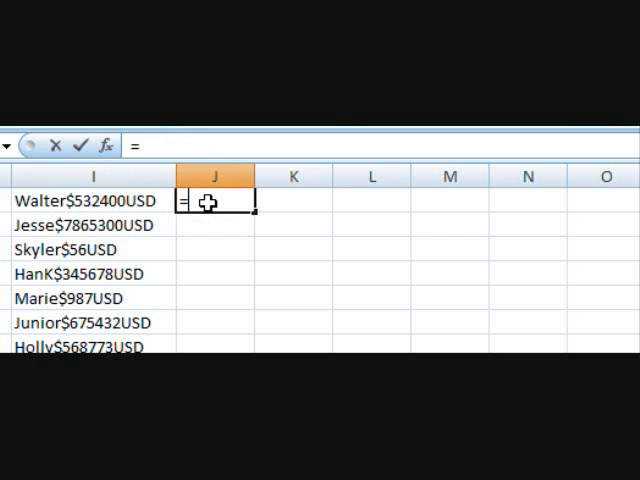
type("Fin")
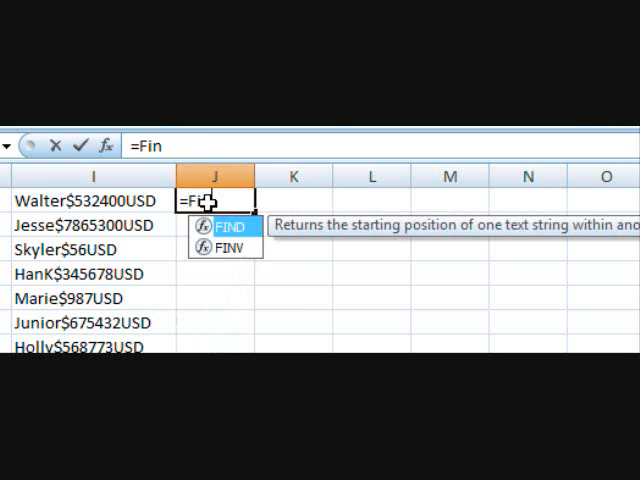
type("dNujm")
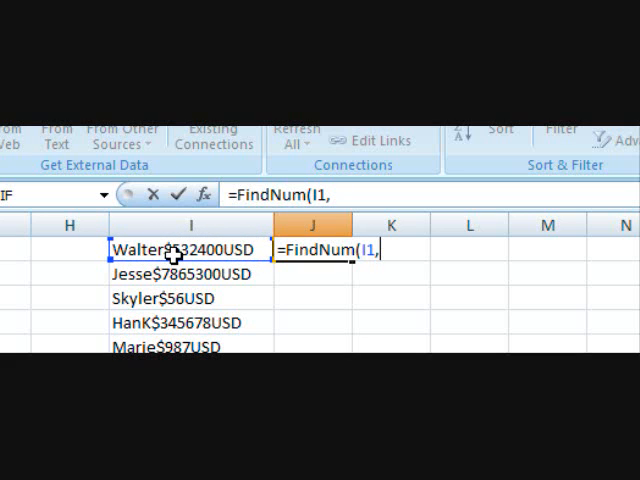
type("\"U")
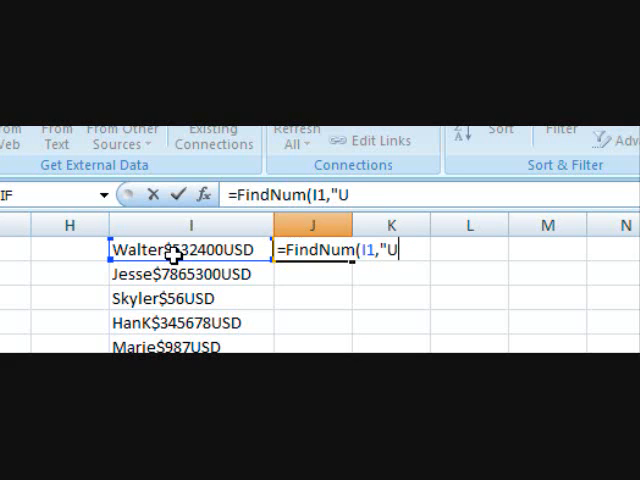
type("SD")
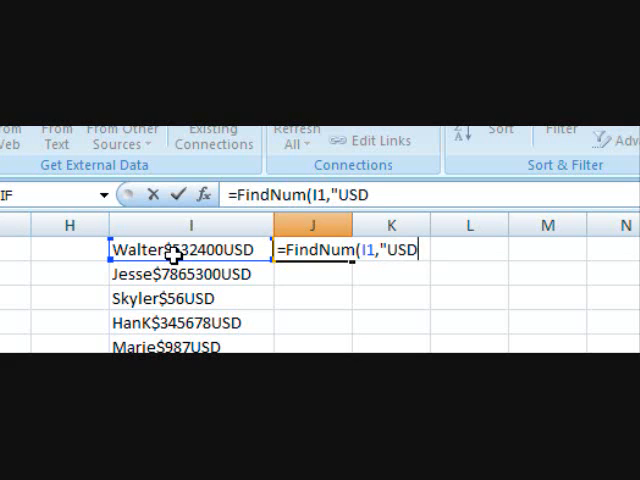
type(",")
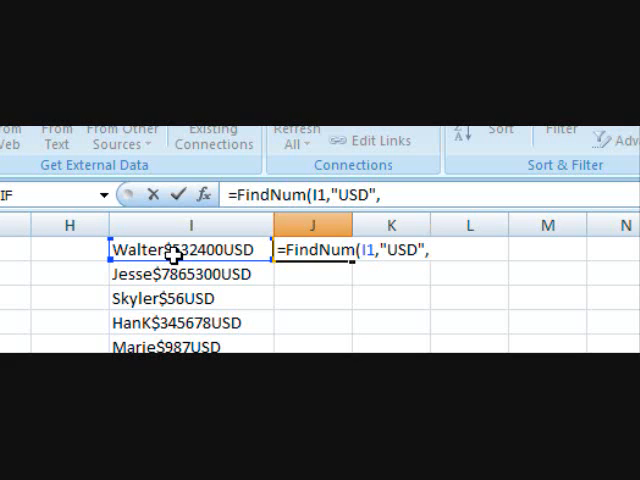
type("0")
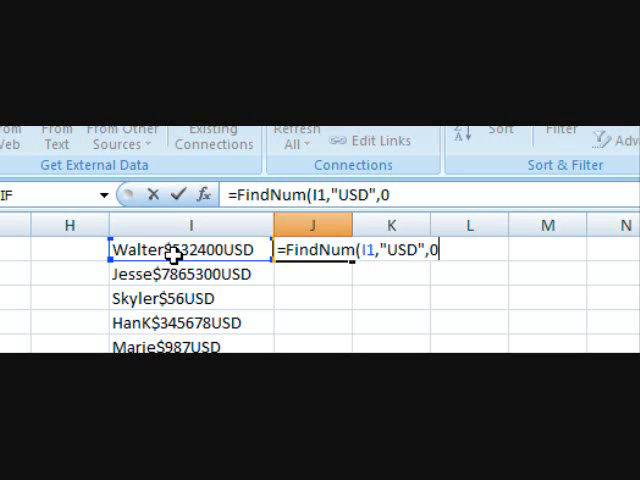
type(")")
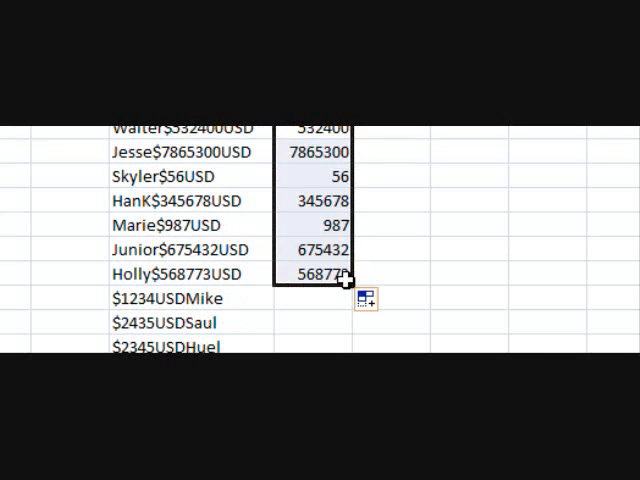
scroll("down", 3)
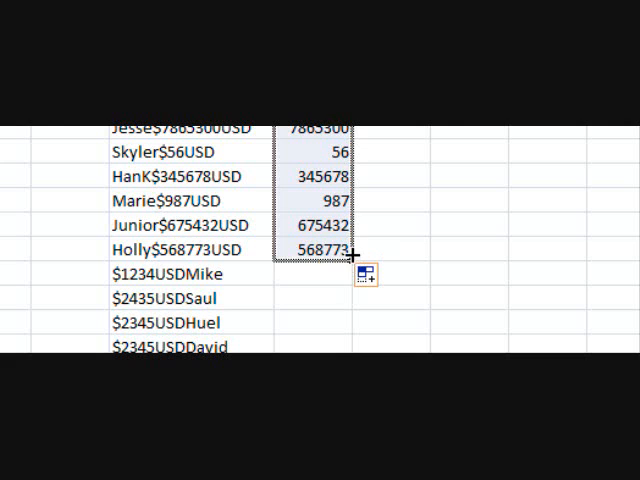
left_click(310, 273)
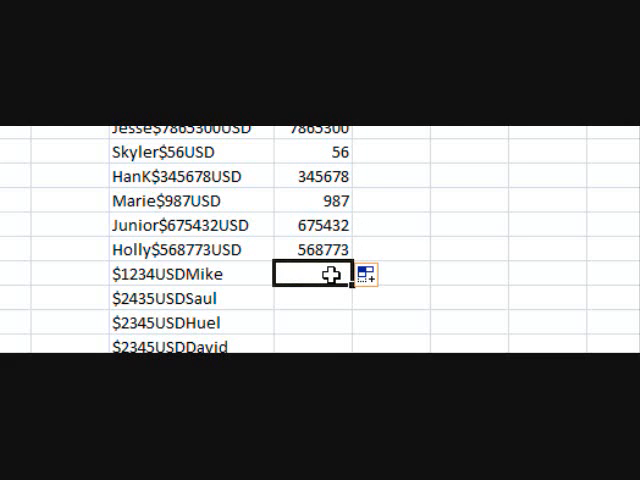
scroll("down", 3)
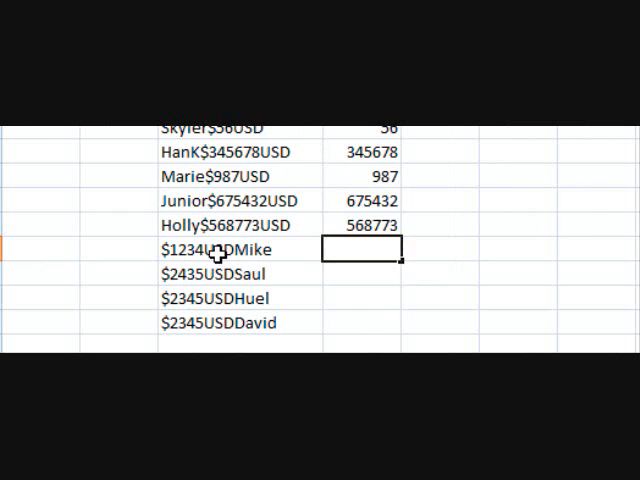
mouse_move(262, 259)
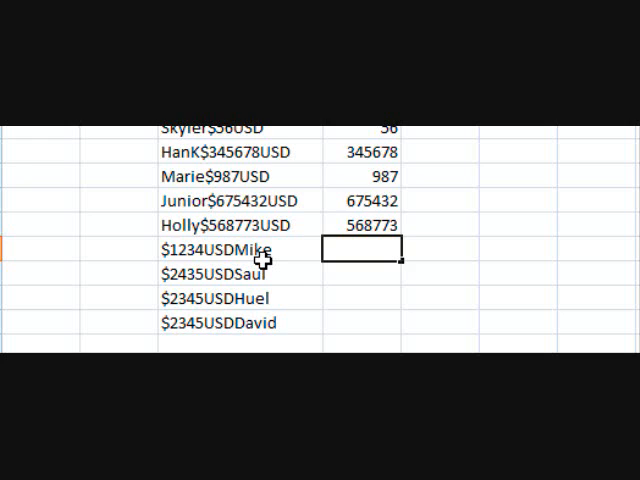
scroll("down", 3)
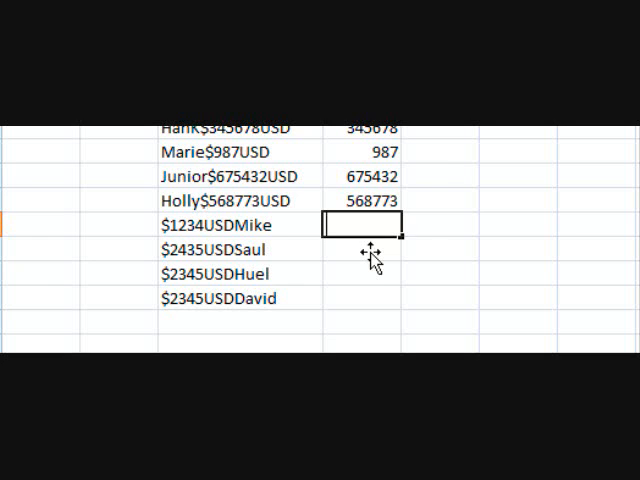
Step: Enter =findNum(I8,"$",1) in J8 and copy it down to the David row
type("=findNum(I8")
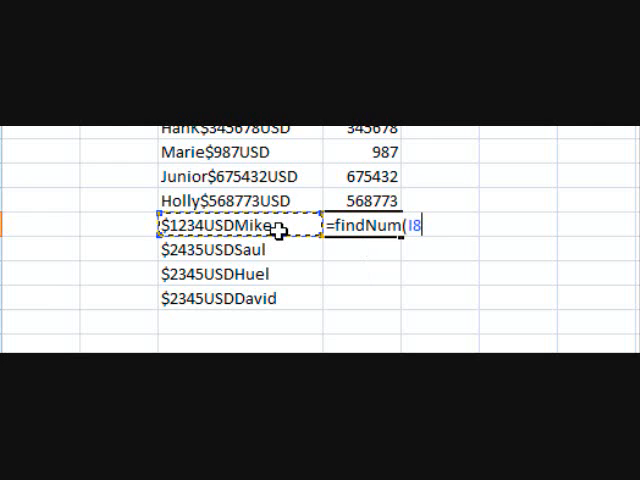
type(",")
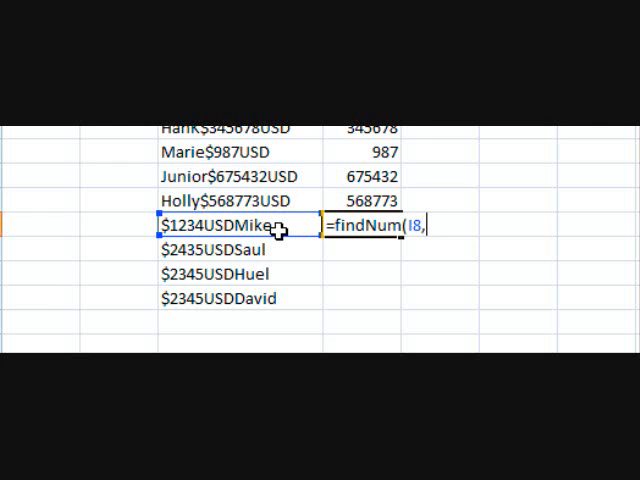
type("\"$")
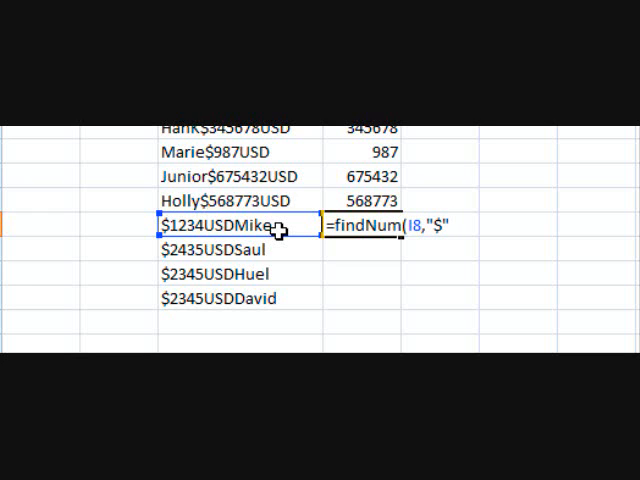
type(",1")
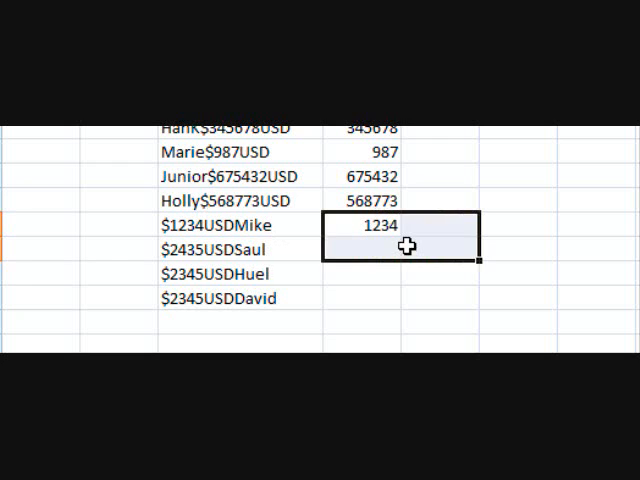
left_click(380, 224)
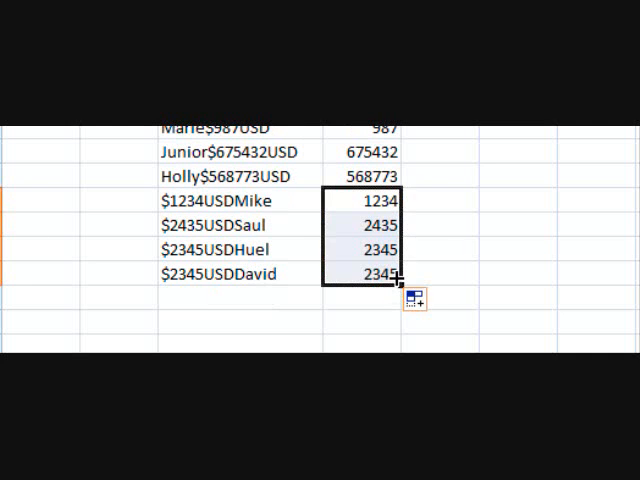
scroll("up", 3)
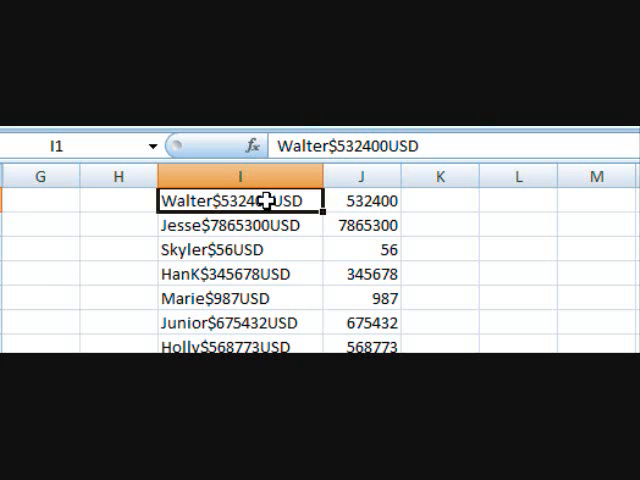
scroll("down", 3)
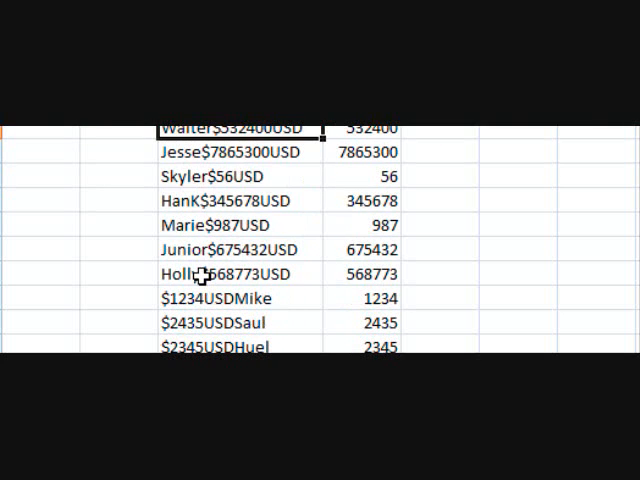
scroll("down", 3)
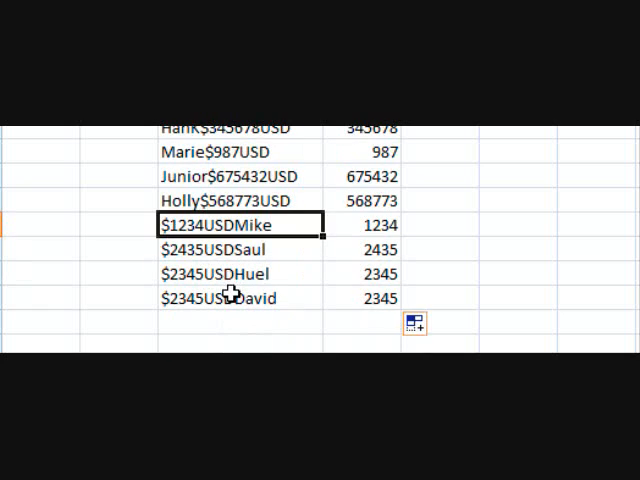
scroll("down", 3)
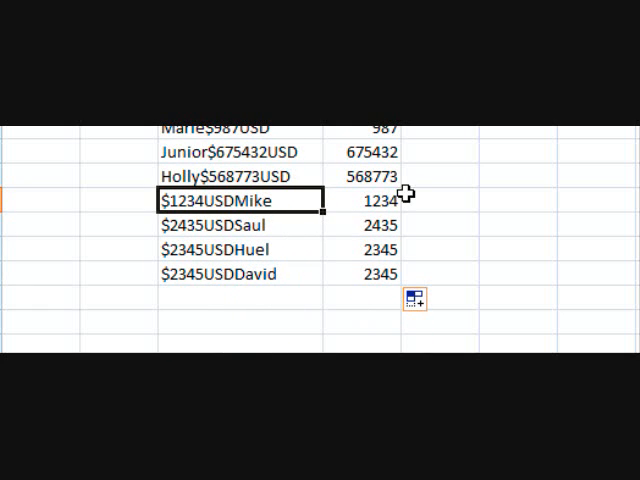
left_click(425, 200)
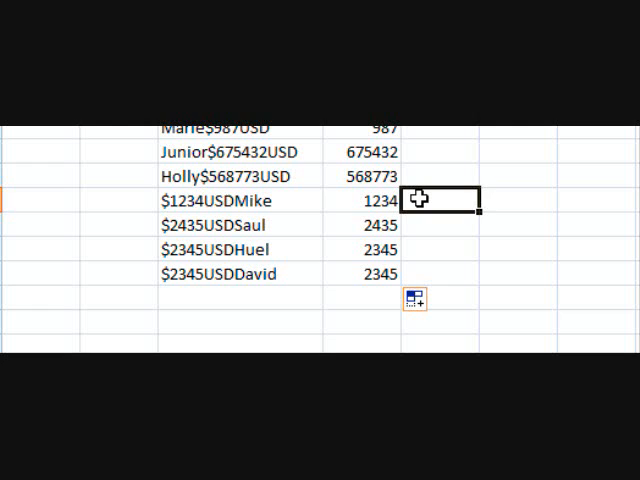
left_click(240, 273)
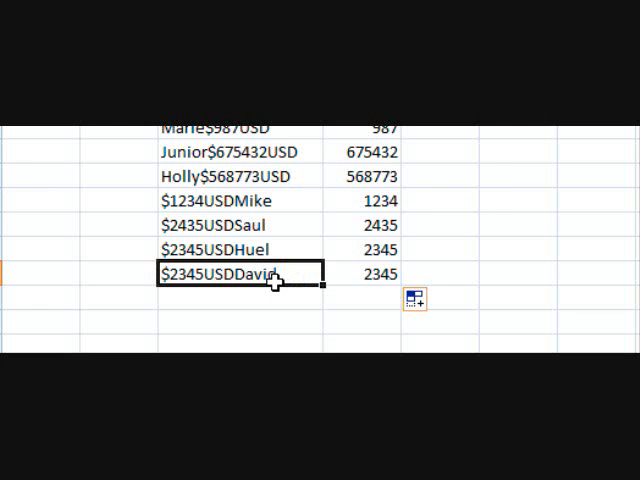
mouse_move(473, 294)
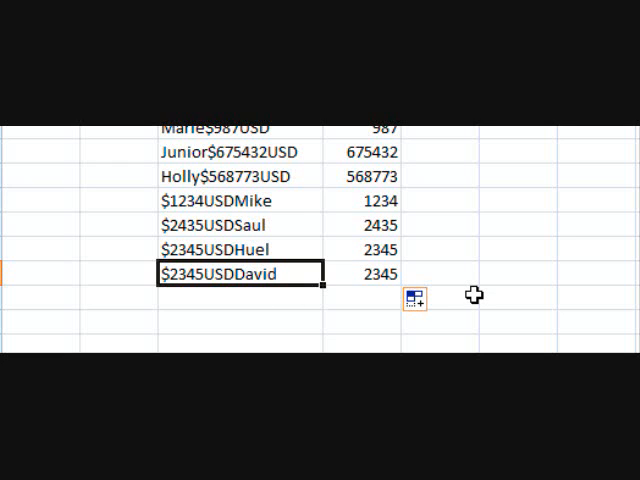
mouse_move(476, 265)
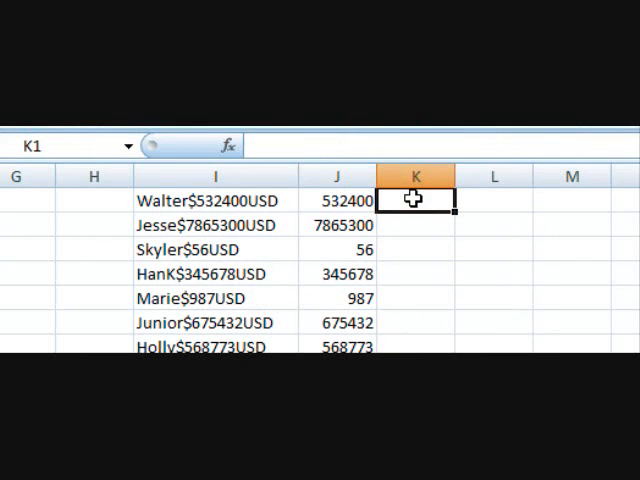
left_click(337, 199)
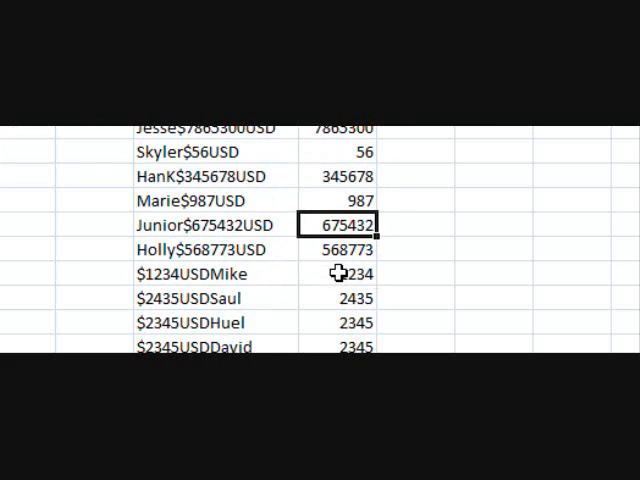
left_click(335, 273)
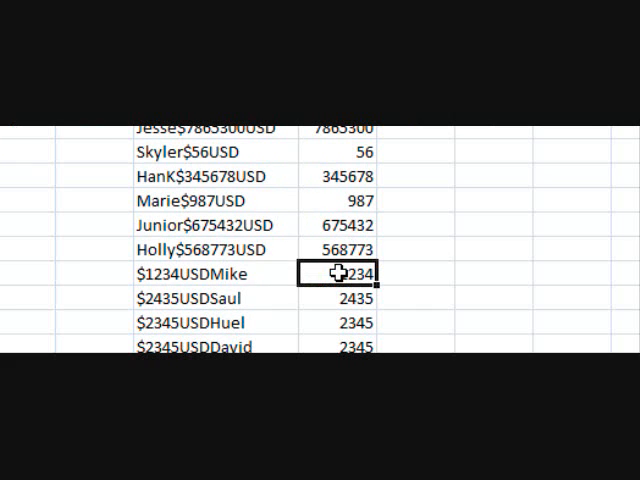